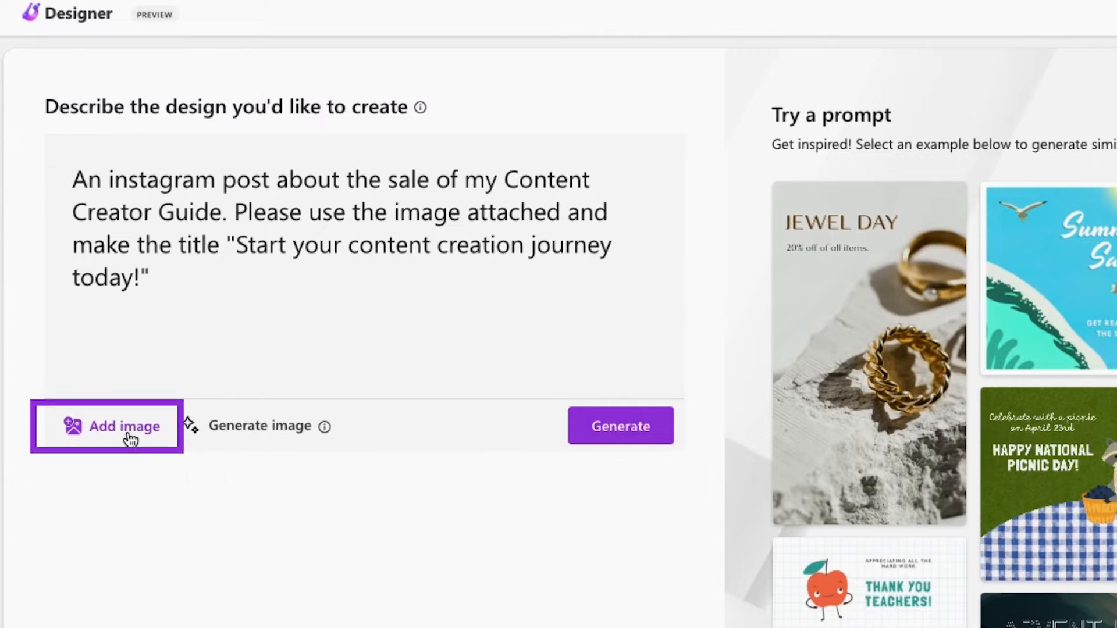
Attach the woman's photo to the pink Instagram post request
left_click(123, 426)
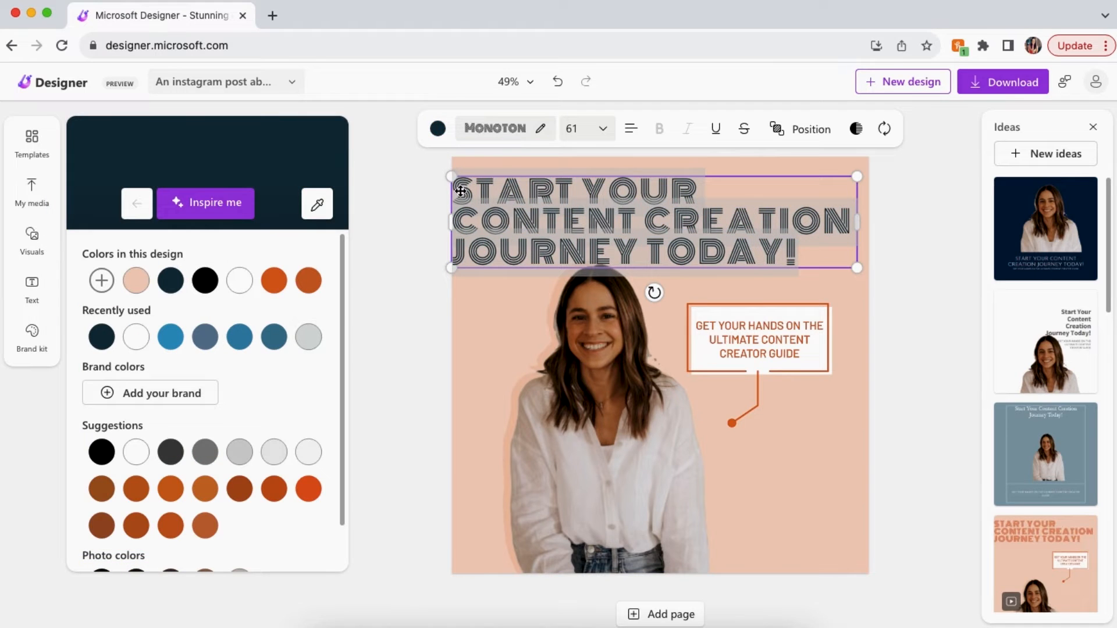
Download the post with the 15% off badge as a PNG image
left_click(1002, 81)
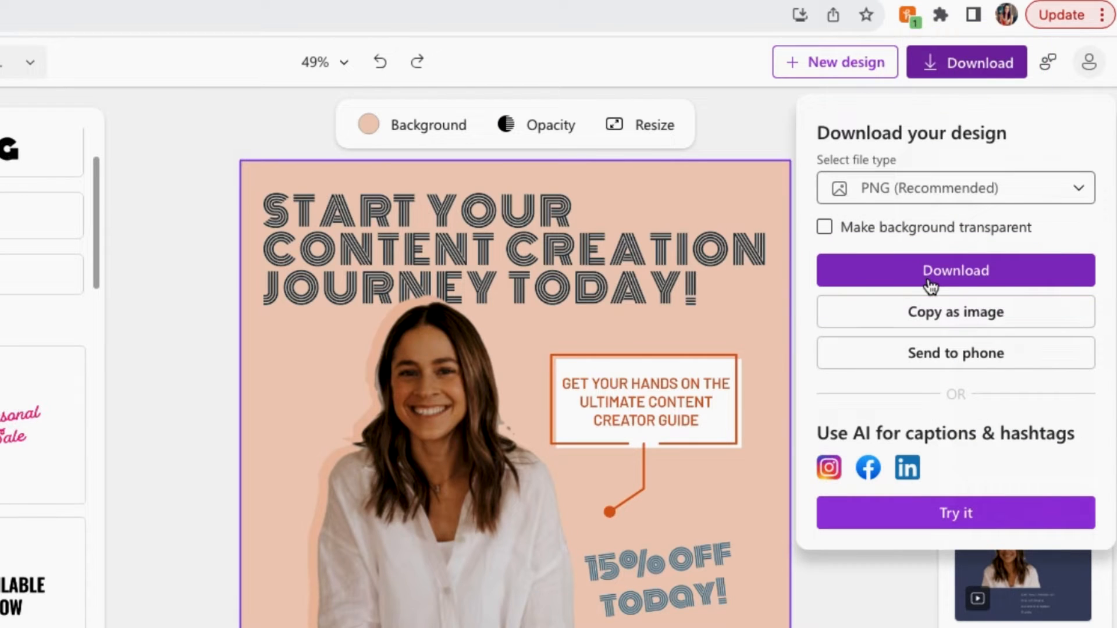
left_click(956, 270)
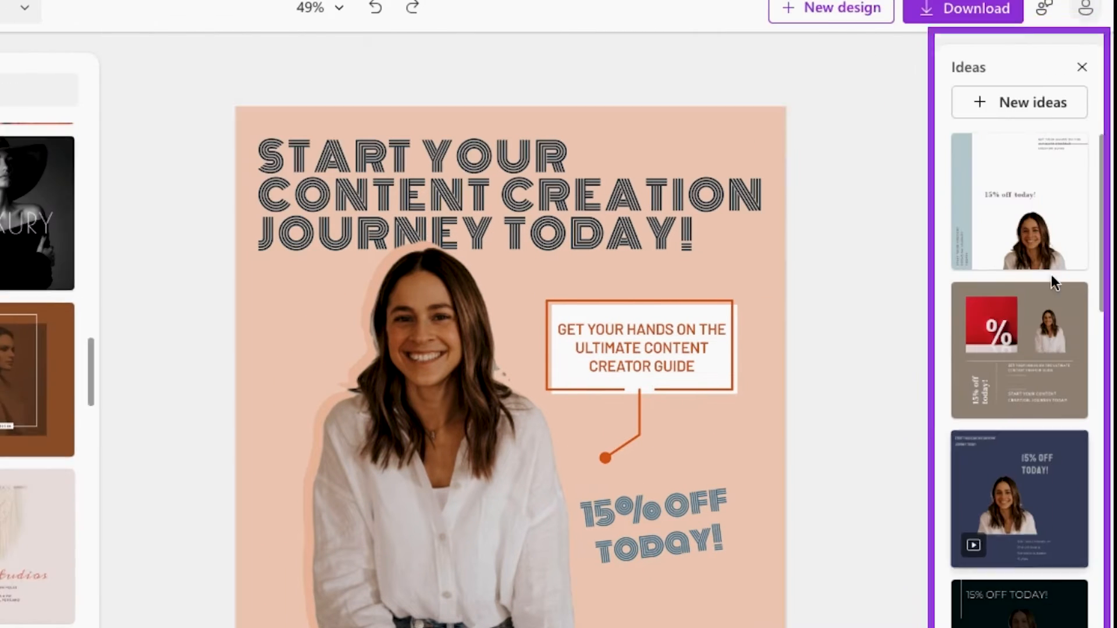
Start AI caption writing with the post goal set to increasing sales
scroll("down", 3)
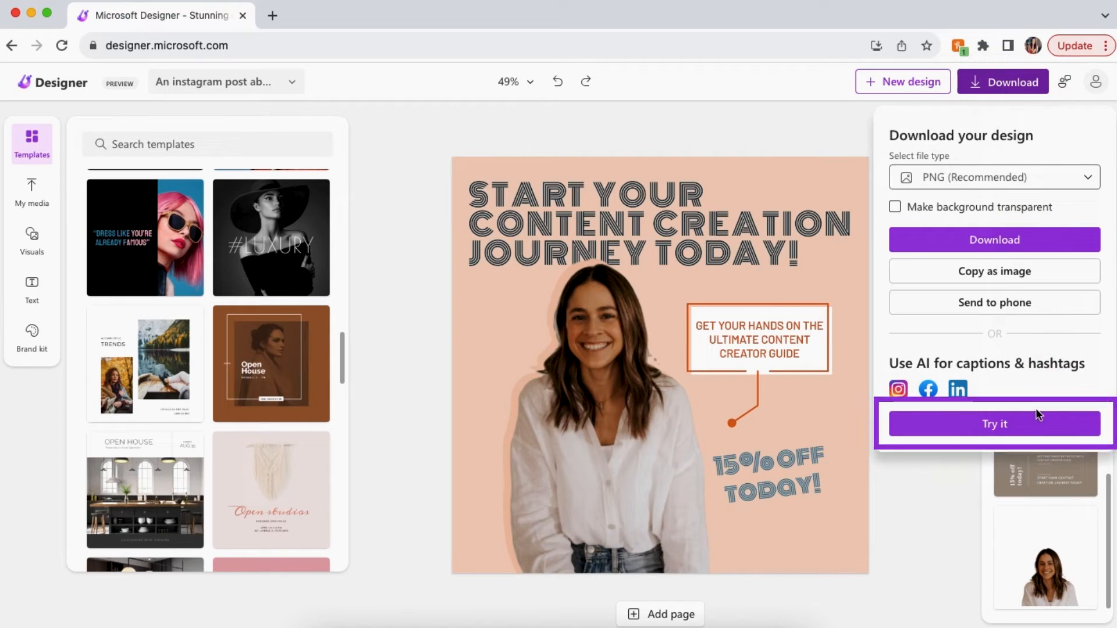
left_click(995, 423)
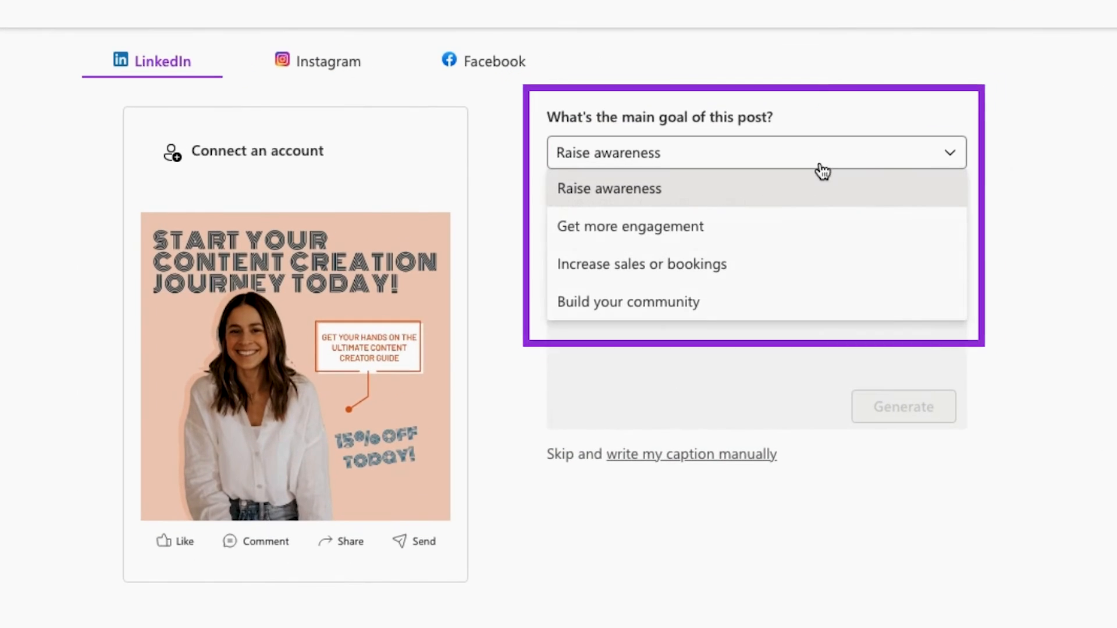
left_click(642, 264)
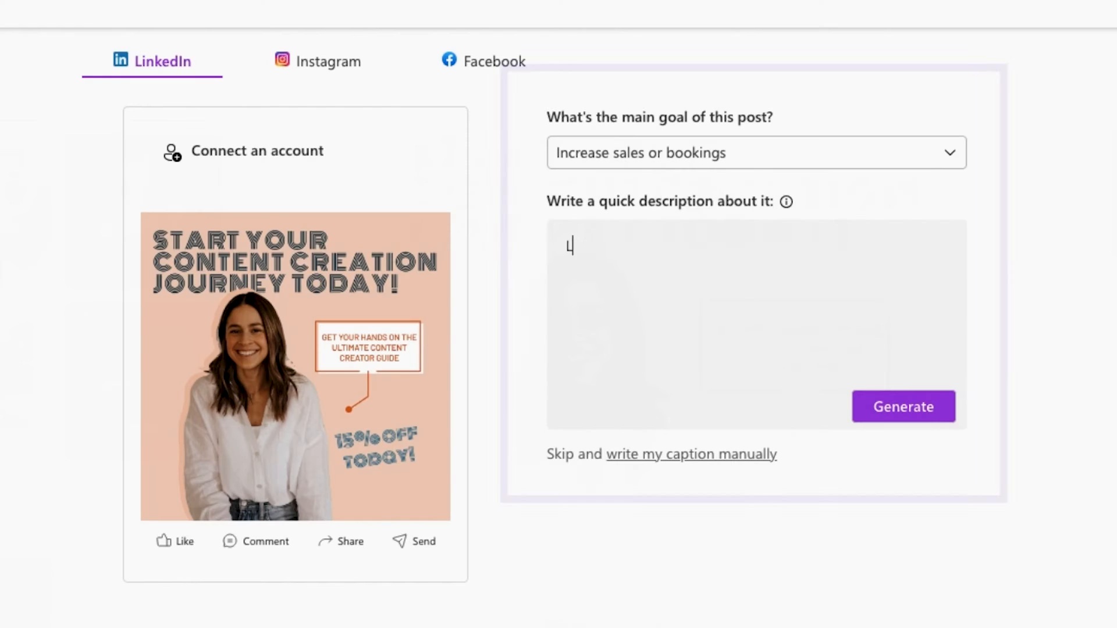
Describe the Content Creator Guide's 15% off sale and generate caption suggestions
type("Let my followers know that my Content Creator Guide is on sale for 15% off! And that they can get started TODAY!")
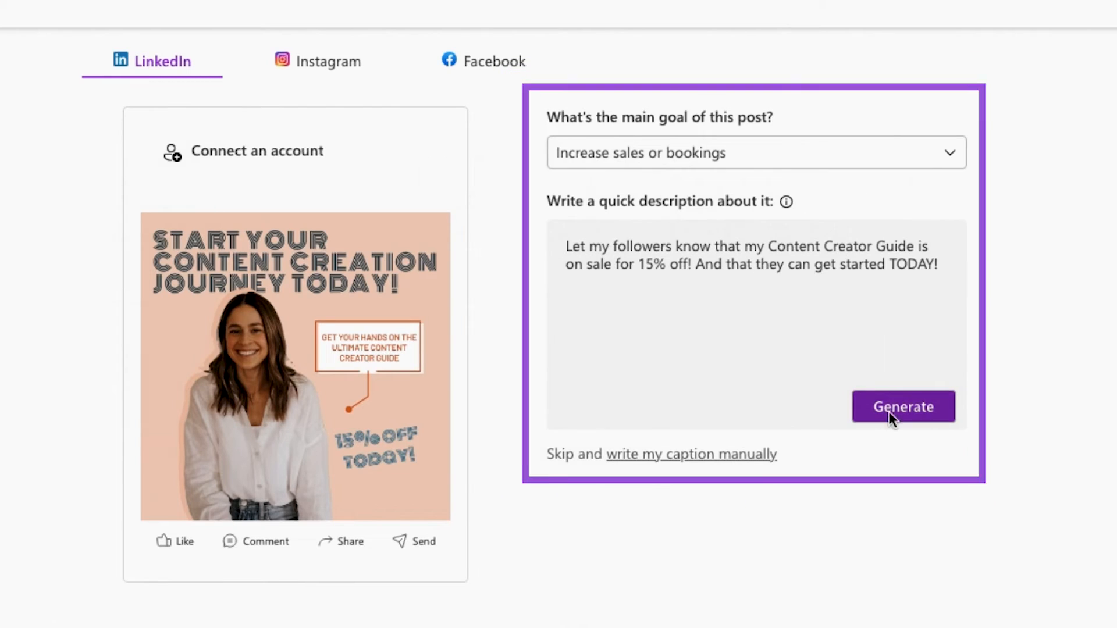
left_click(903, 407)
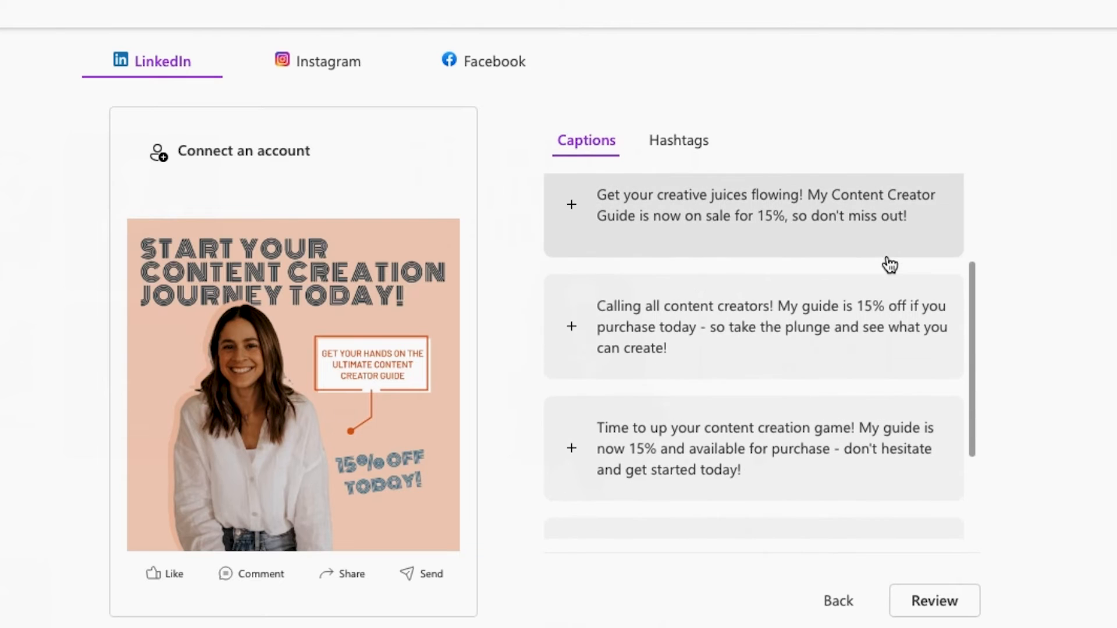
scroll("down", 3)
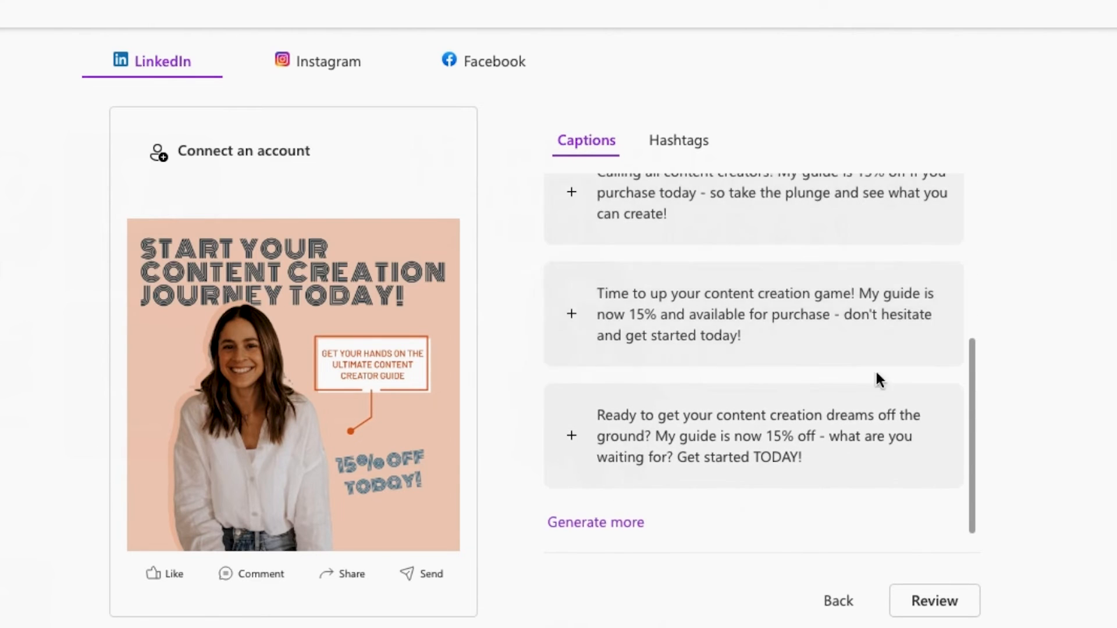